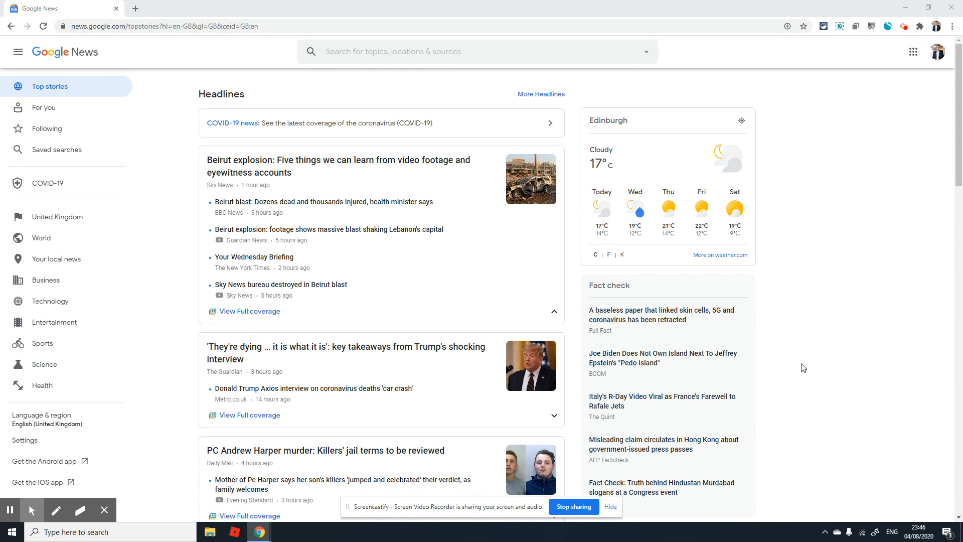
pyautogui.moveTo(843, 467)
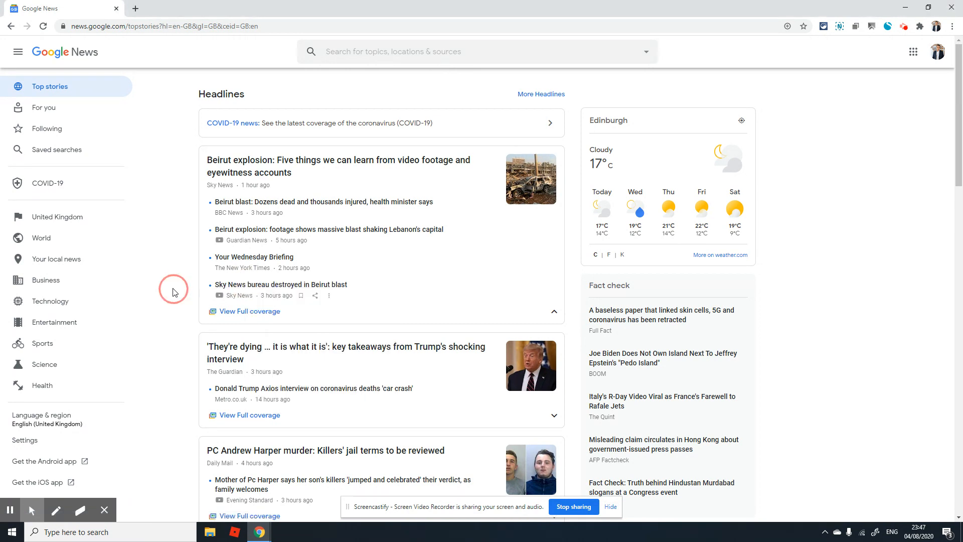
pyautogui.moveTo(281, 284)
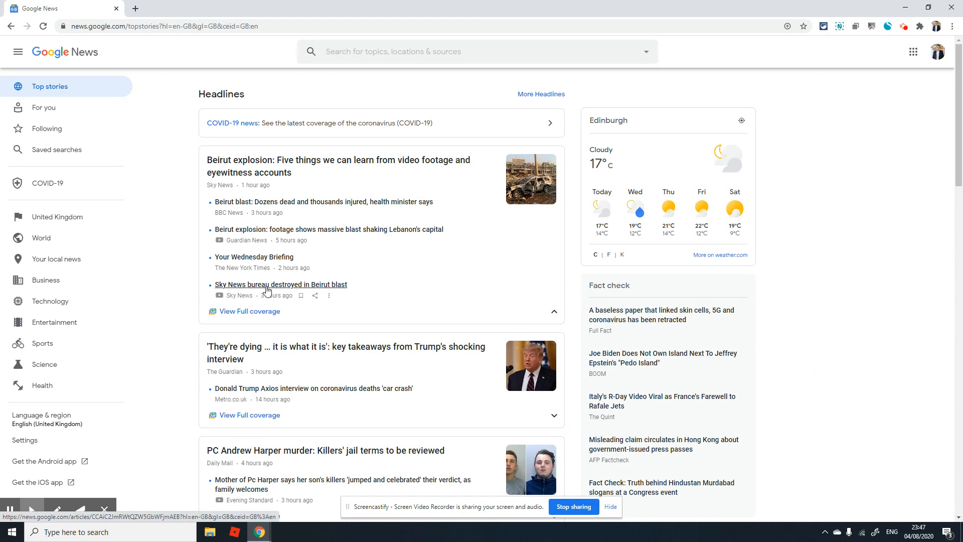
pyautogui.moveTo(284, 290)
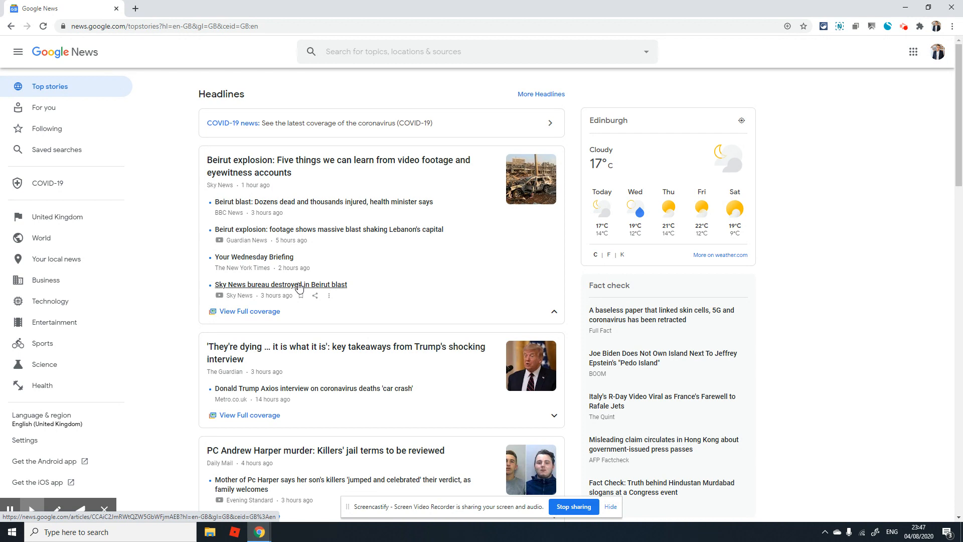
# Right-click the 'Sky News bureau destroyed in Beirut blast' headline link for its context menu
pyautogui.rightClick(281, 284)
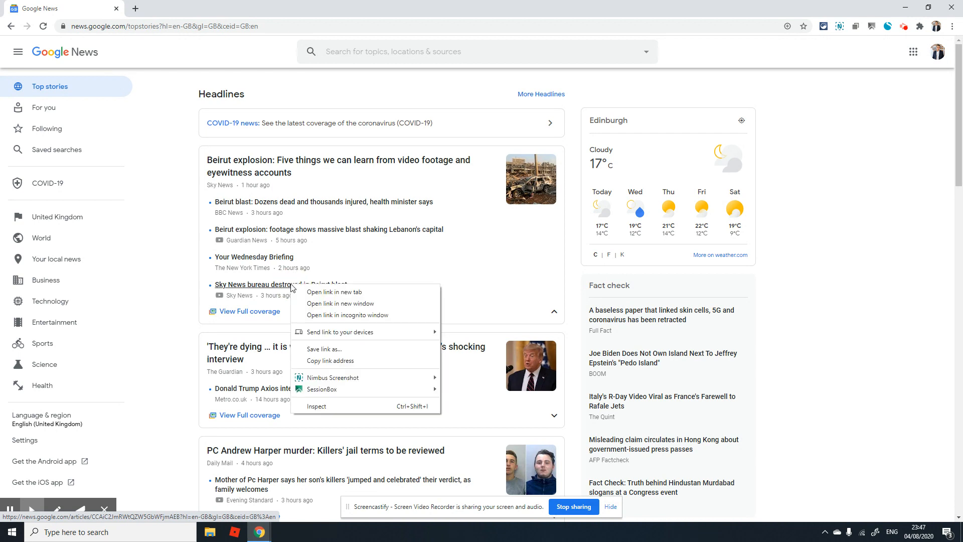
pyautogui.moveTo(316, 406)
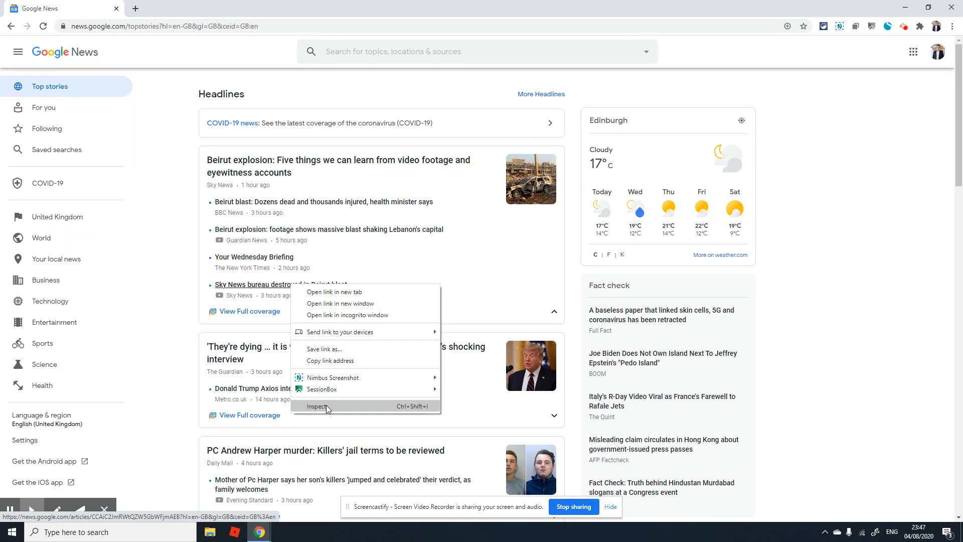
pyautogui.moveTo(410, 401)
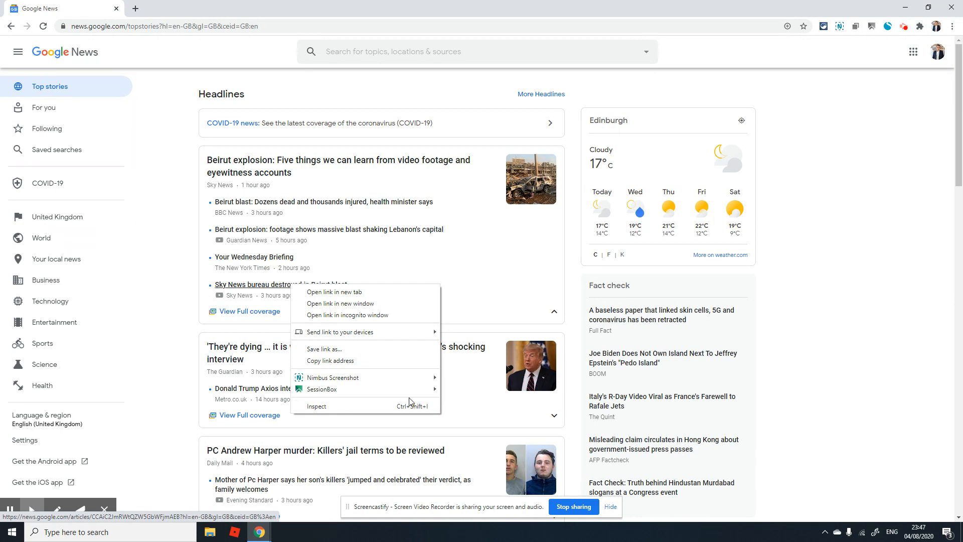
pyautogui.moveTo(316, 406)
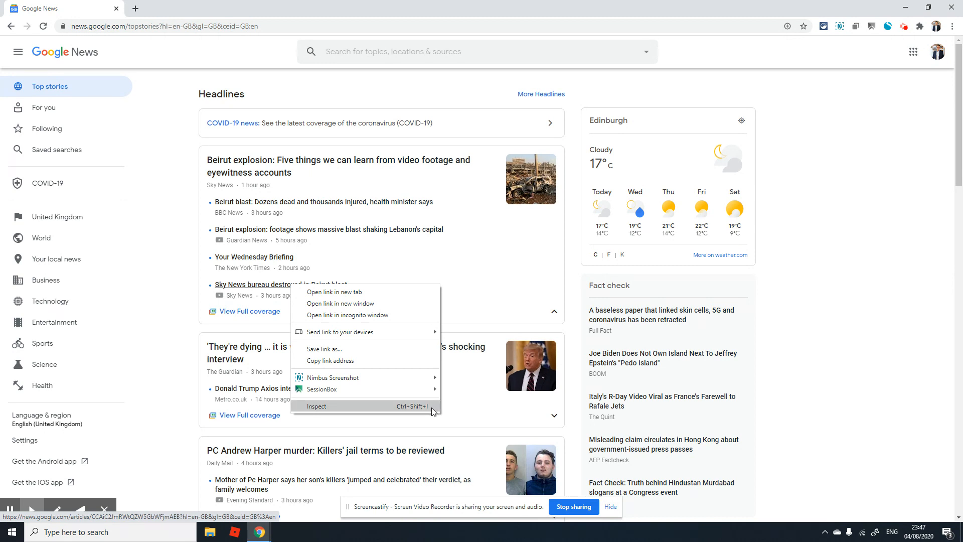
pyautogui.moveTo(343, 342)
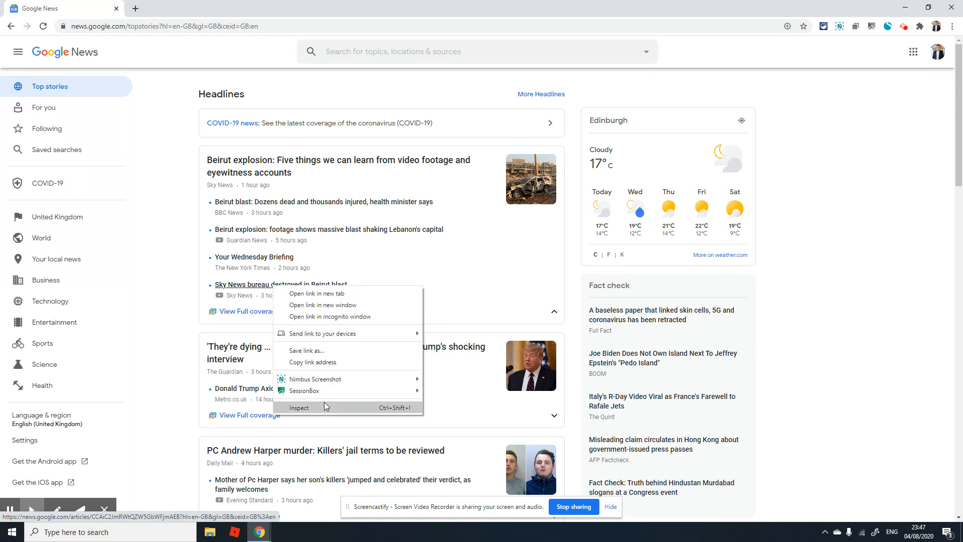
# Choose Inspect to view the headline's anchor element in DevTools
pyautogui.click(299, 407)
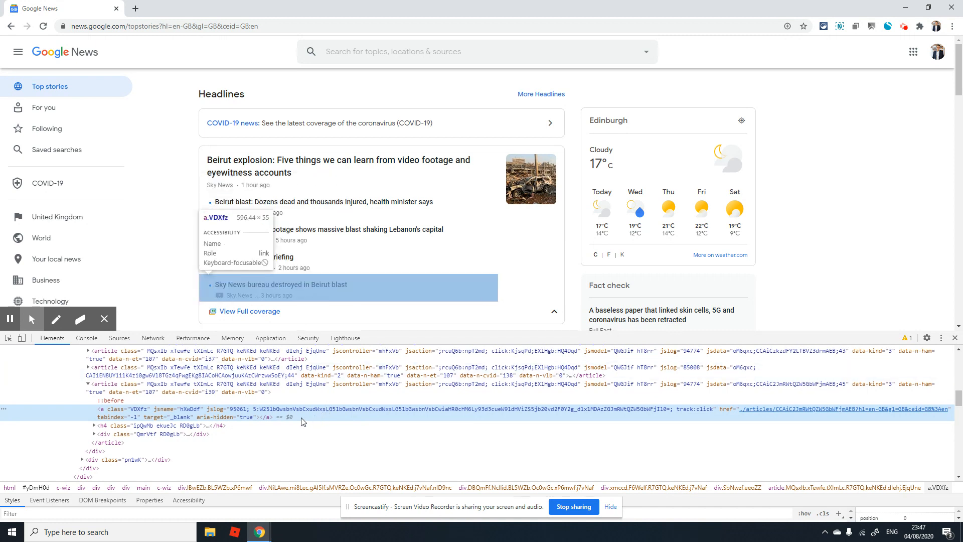
pyautogui.moveTo(325, 421)
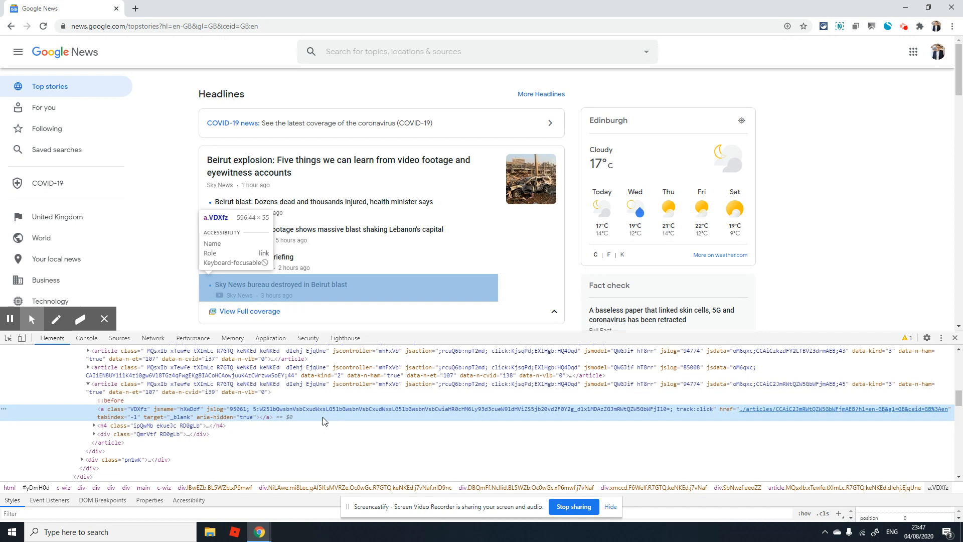
pyautogui.moveTo(306, 421)
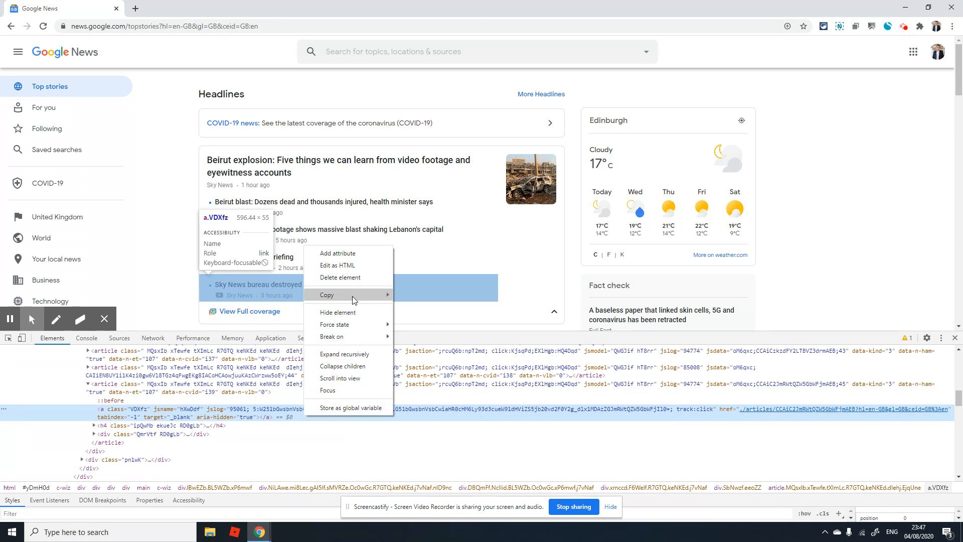
pyautogui.moveTo(328, 295)
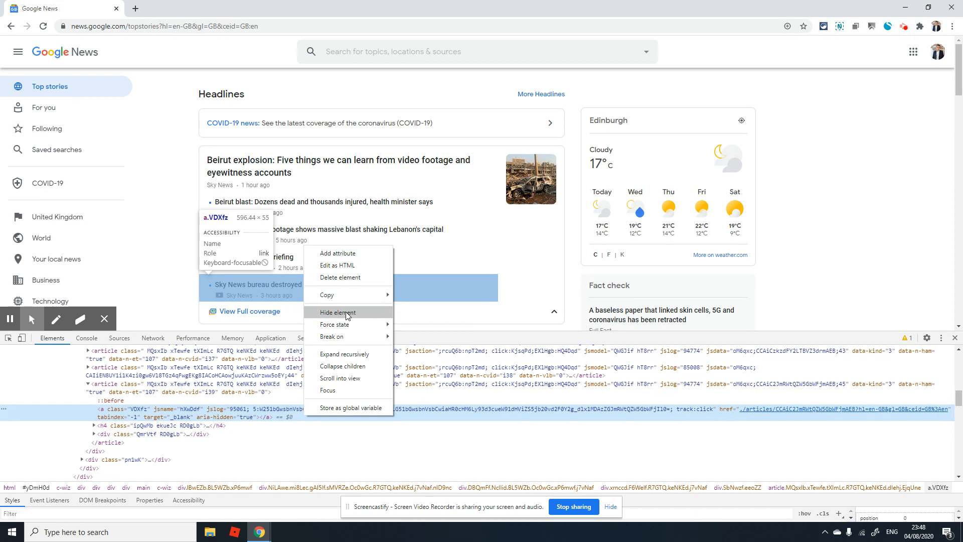
pyautogui.moveTo(328, 295)
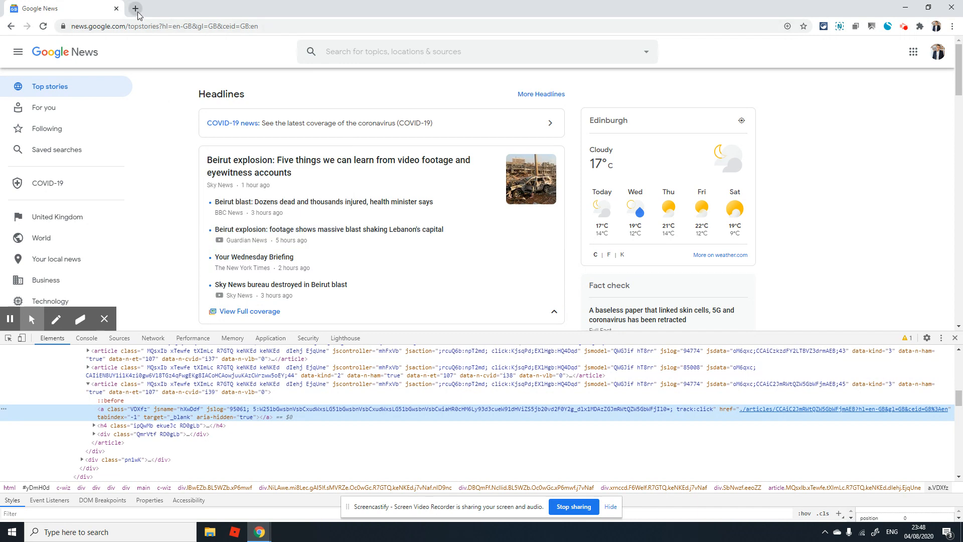
# Open a new blank browser tab beside the Google News tab
pyautogui.click(135, 8)
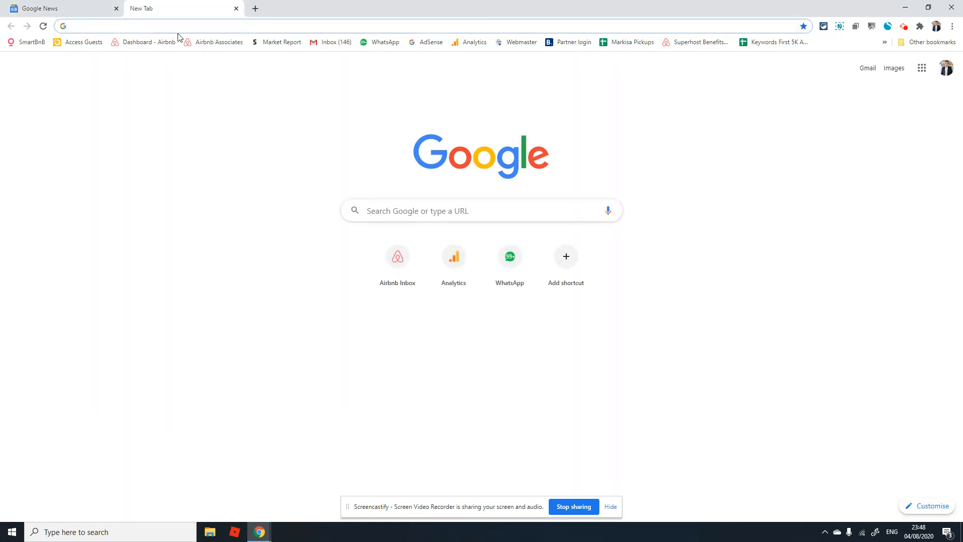